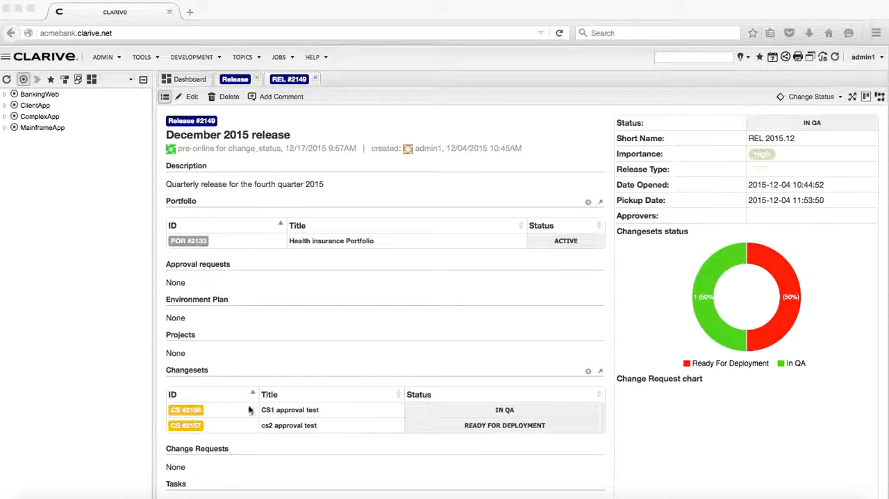
mouse_move(511, 437)
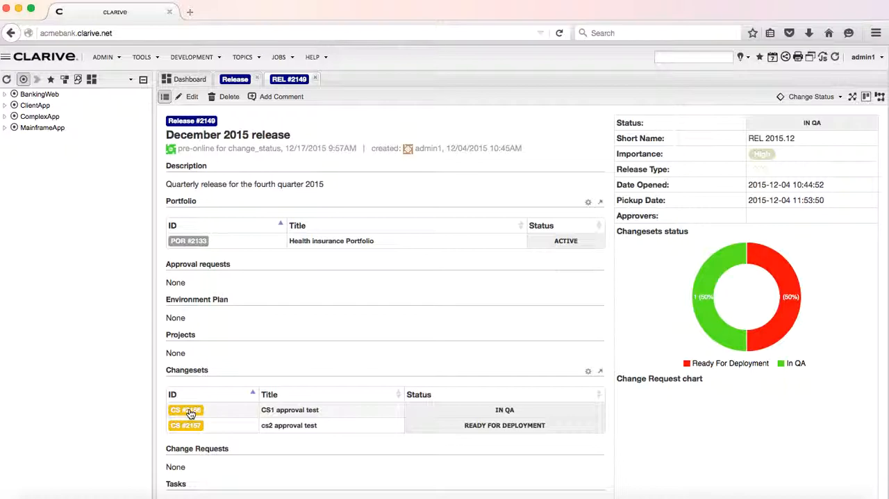
Set the CS1 approval test changeset to Ready For Deployment via Change Status.
left_click(186, 408)
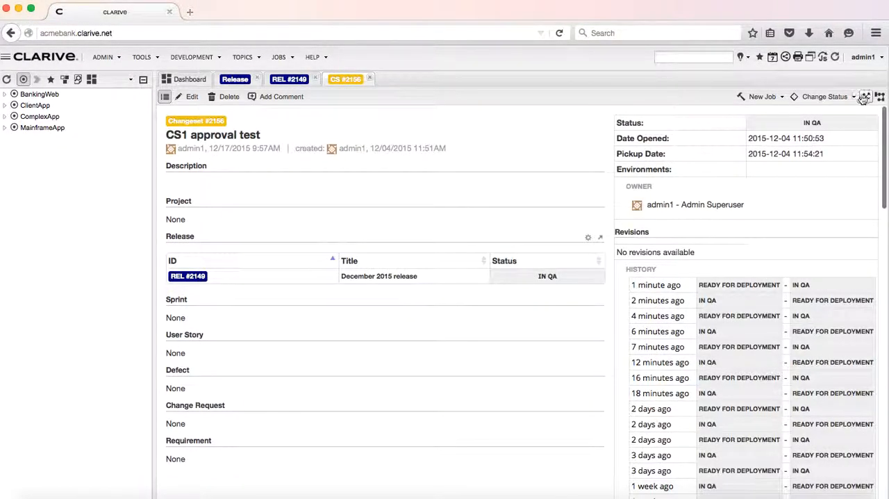
left_click(864, 97)
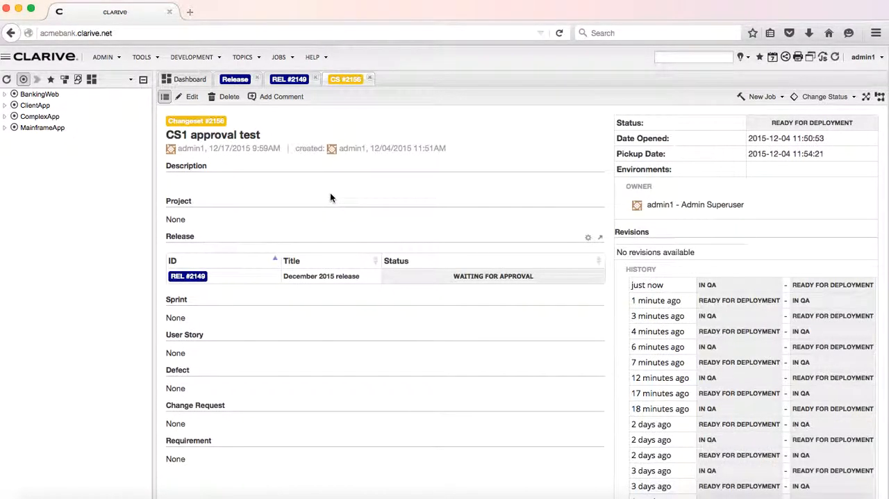
mouse_move(352, 292)
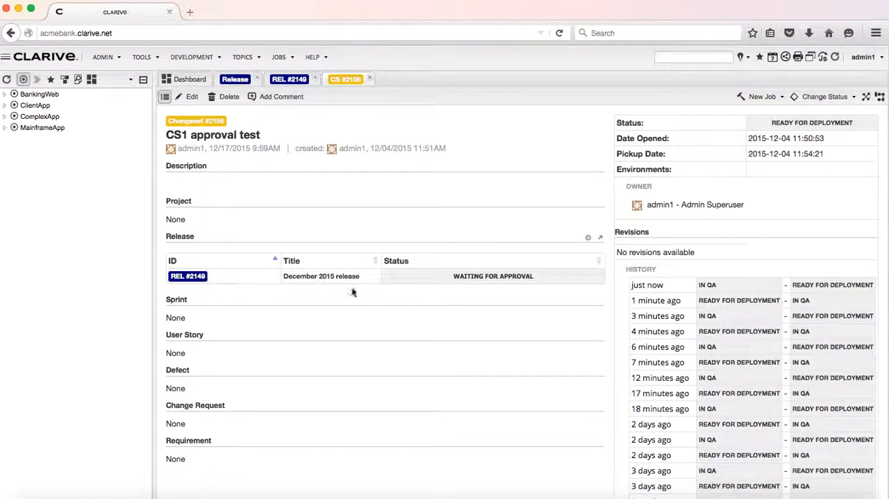
mouse_move(491, 258)
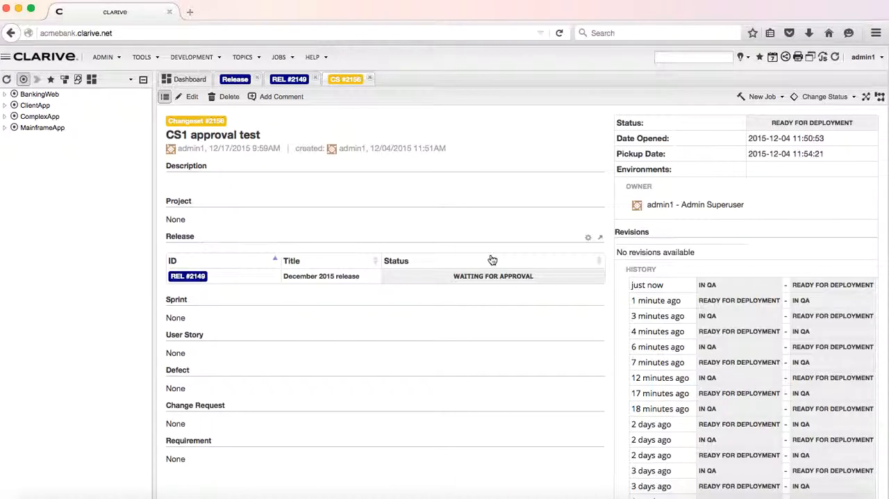
Review REL #2149's pending approvals, then view the inbox of its approval request messages.
left_click(289, 79)
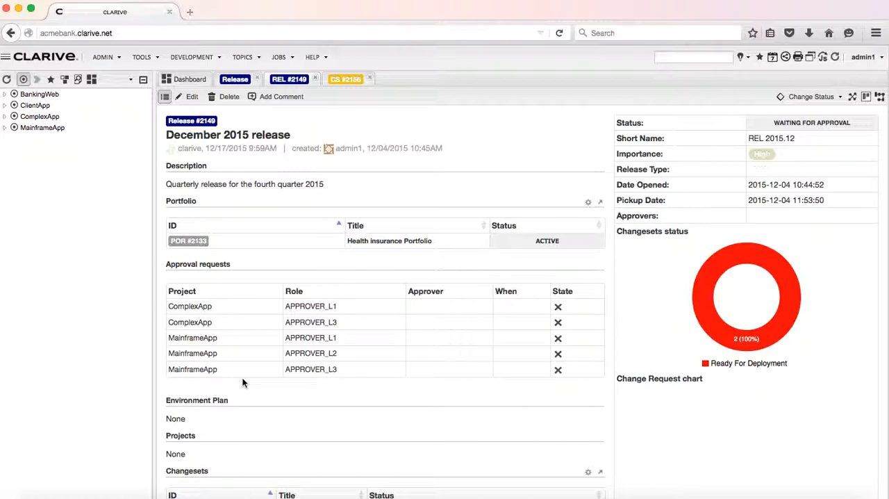
mouse_move(242, 291)
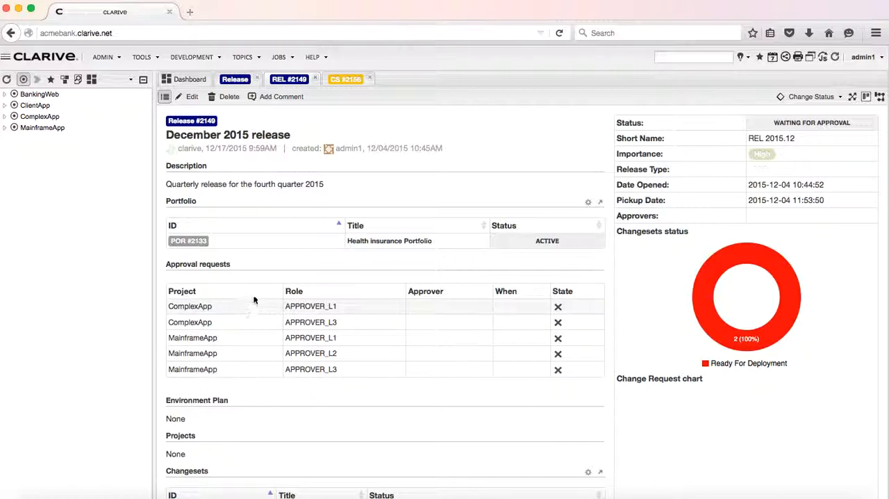
mouse_move(298, 280)
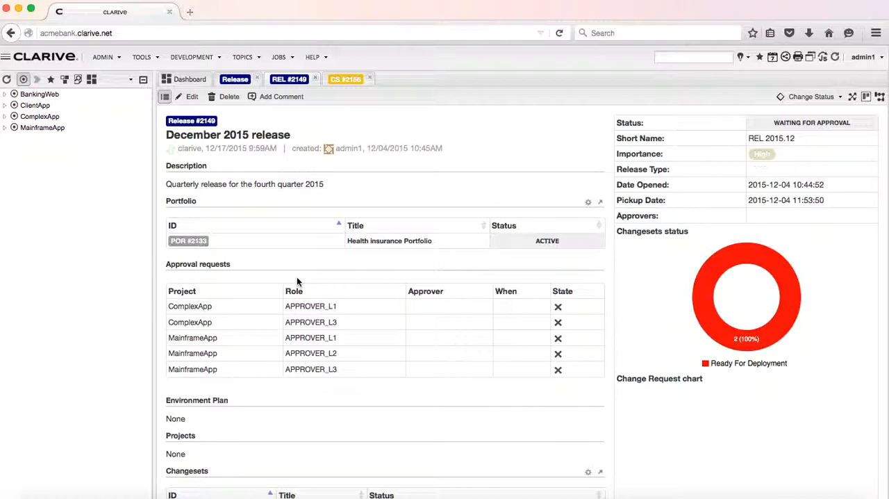
mouse_move(405, 211)
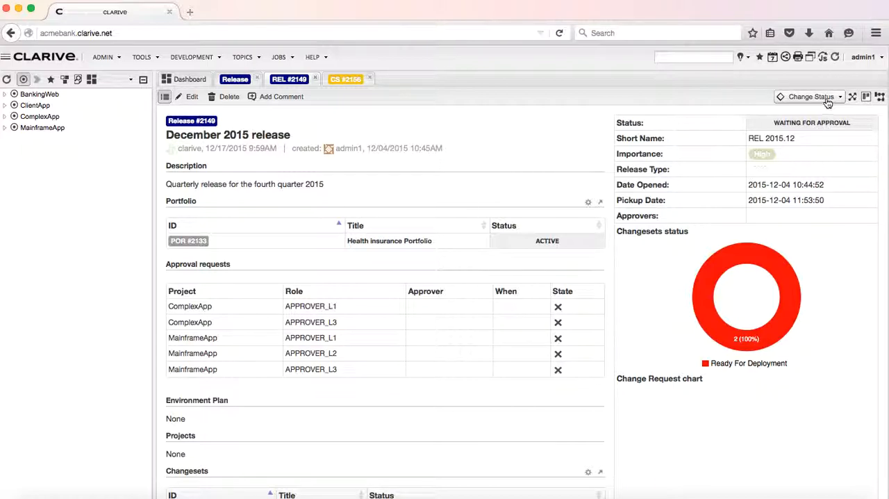
left_click(864, 57)
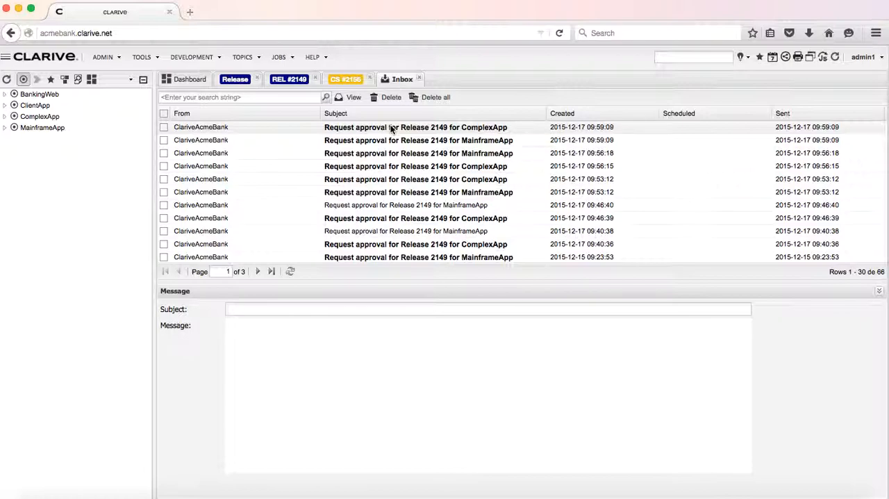
Read the ComplexApp approval request for Release 2149 and approve its APPROVER_L1 request as admin1.
left_click(416, 128)
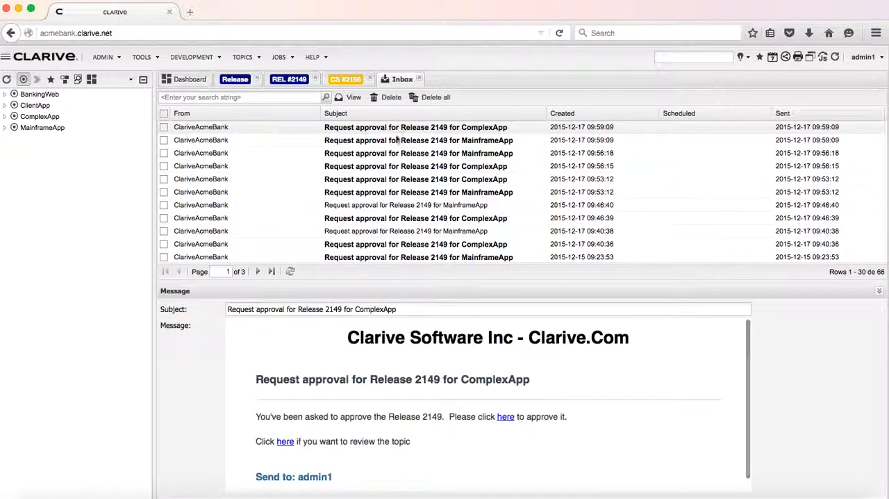
scroll("up", 3)
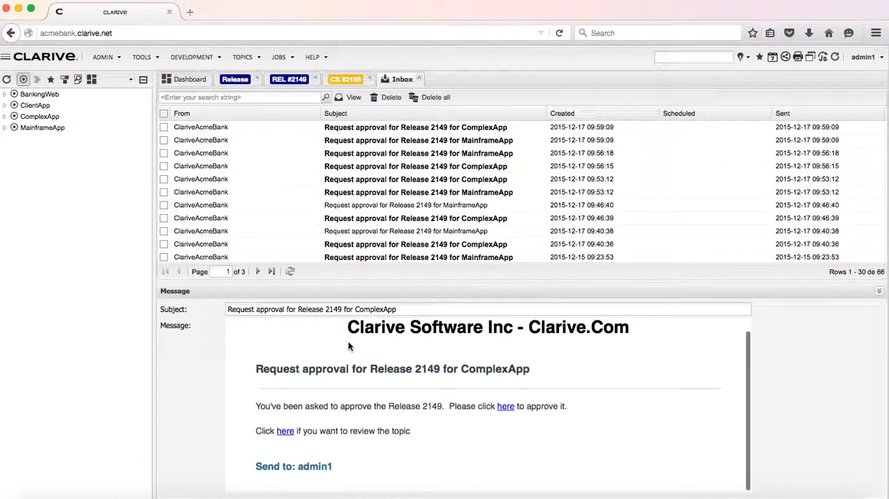
mouse_move(457, 385)
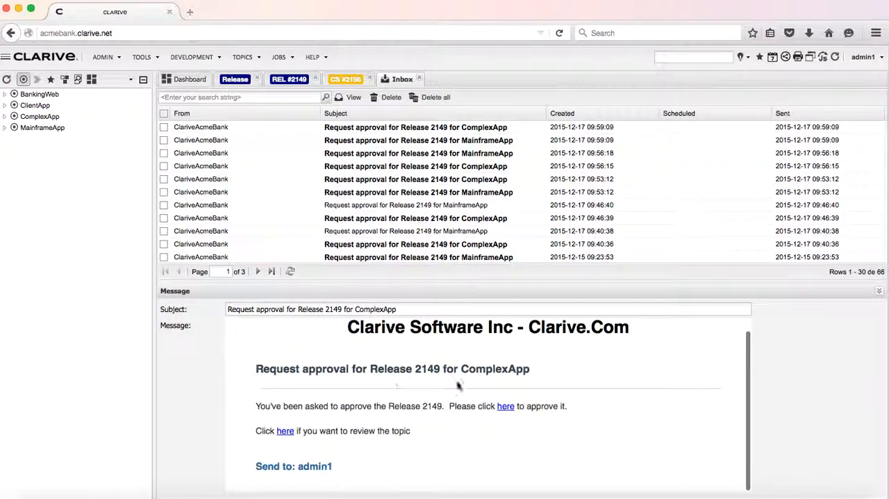
mouse_move(303, 386)
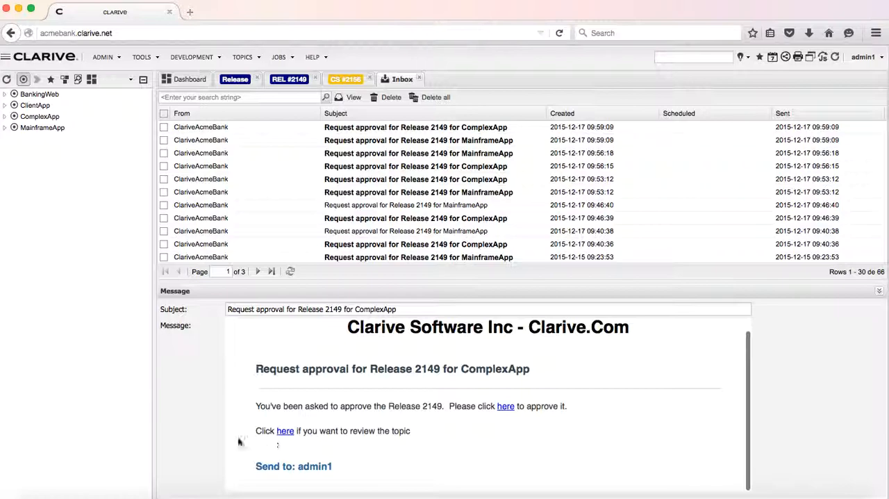
mouse_move(289, 437)
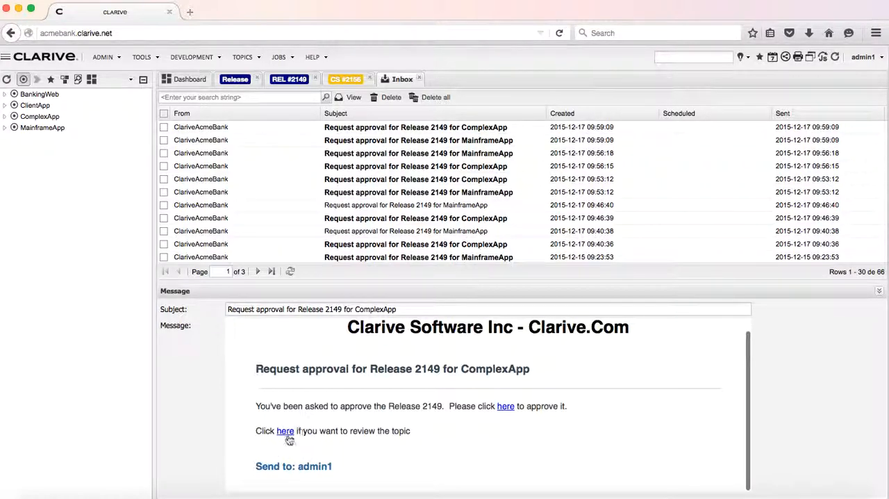
mouse_move(506, 405)
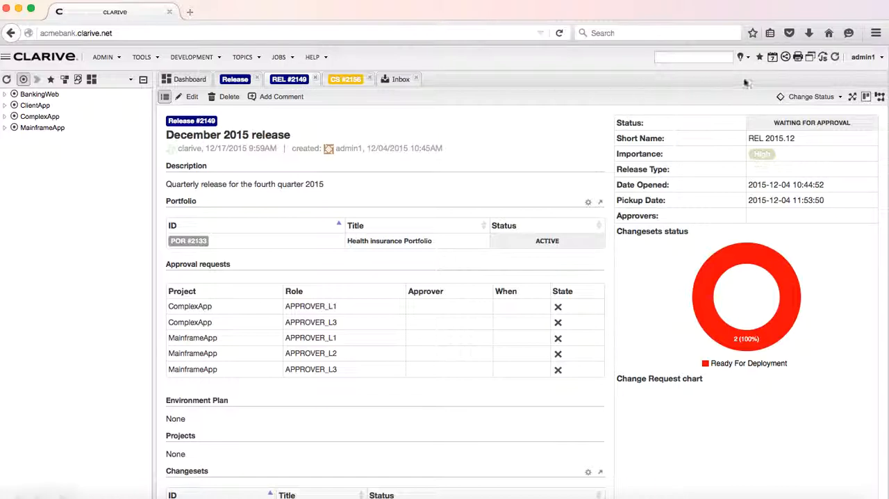
left_click(557, 305)
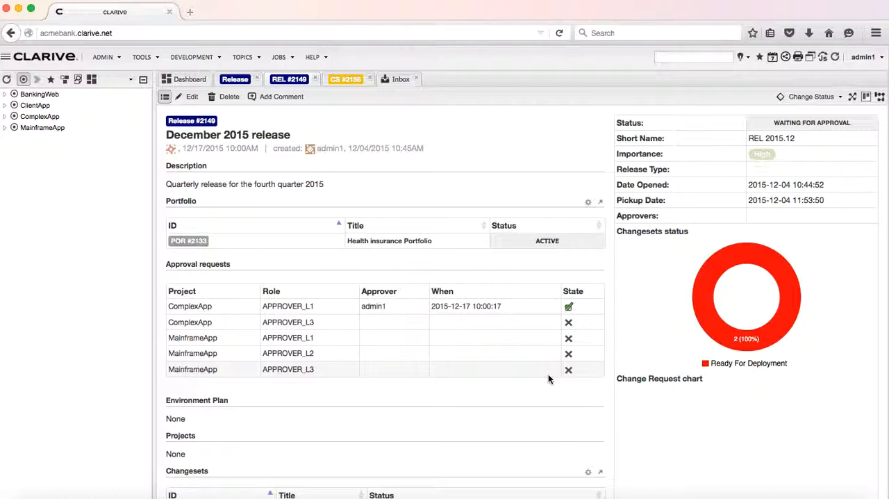
mouse_move(485, 327)
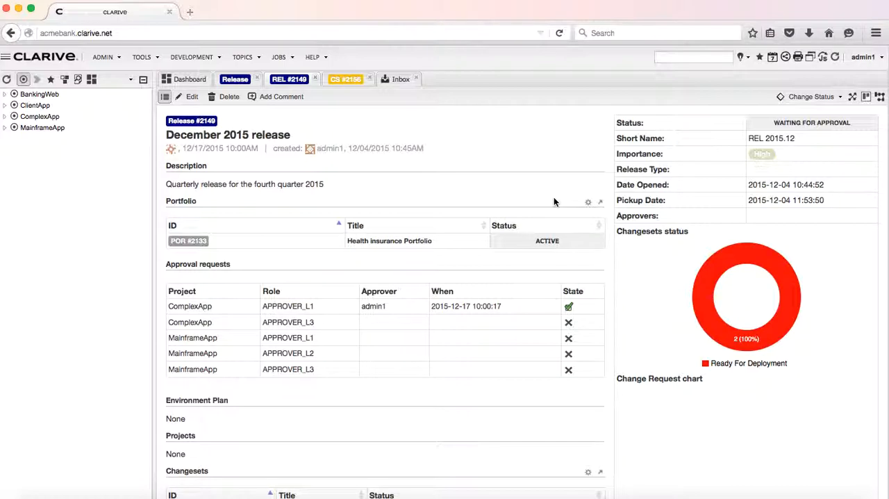
View the defined roles from the Admin menu.
left_click(102, 57)
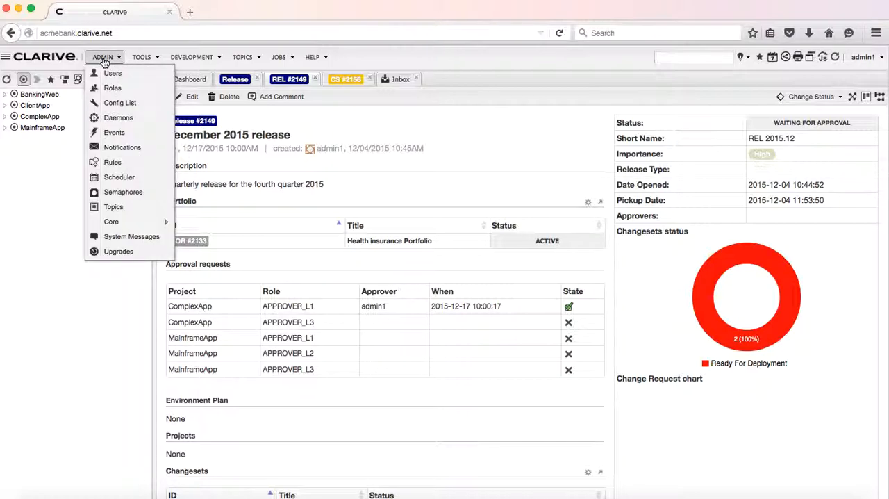
left_click(113, 87)
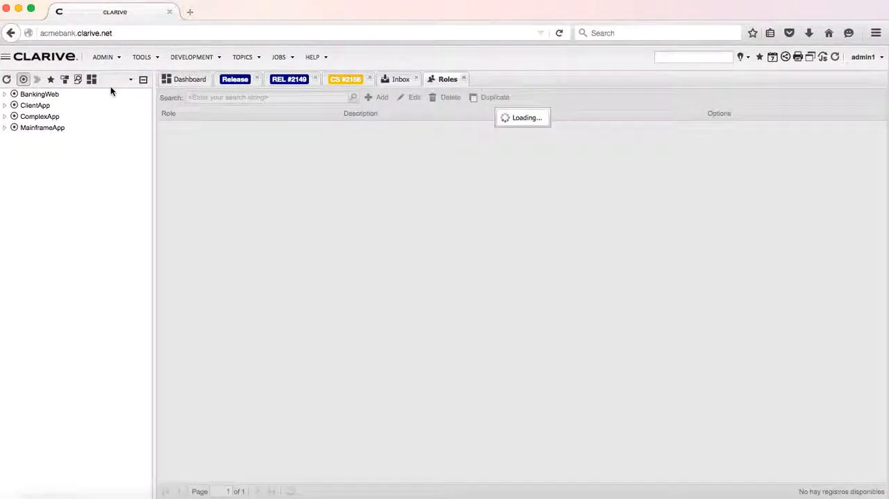
mouse_move(100, 171)
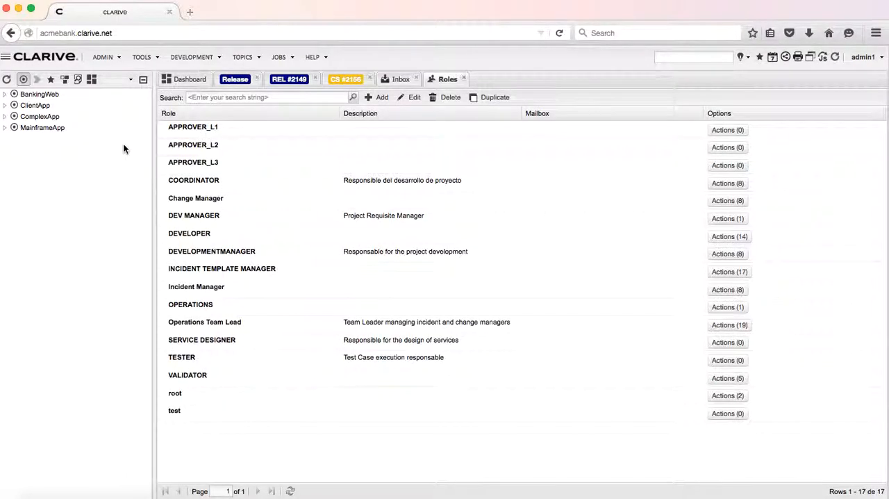
mouse_move(197, 161)
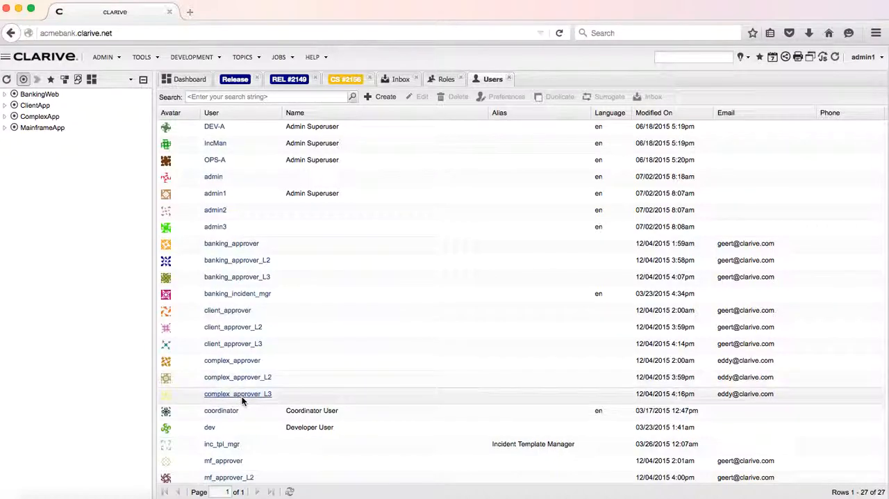
left_click(237, 393)
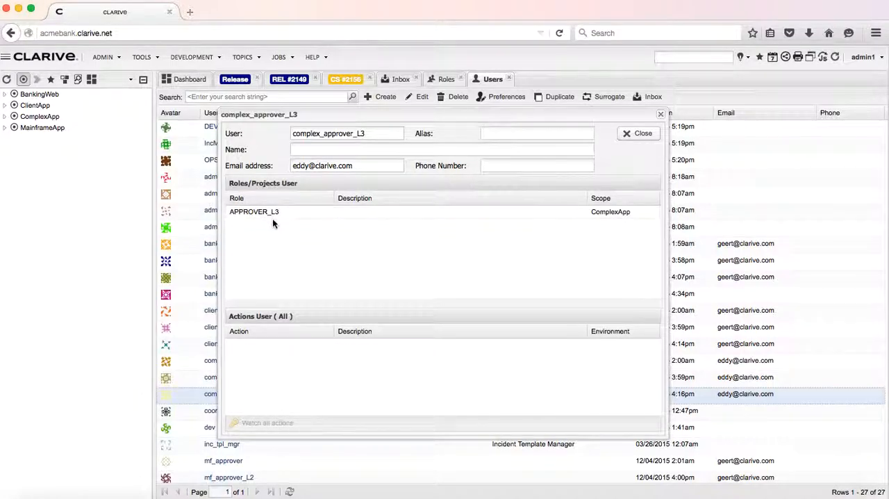
mouse_move(583, 253)
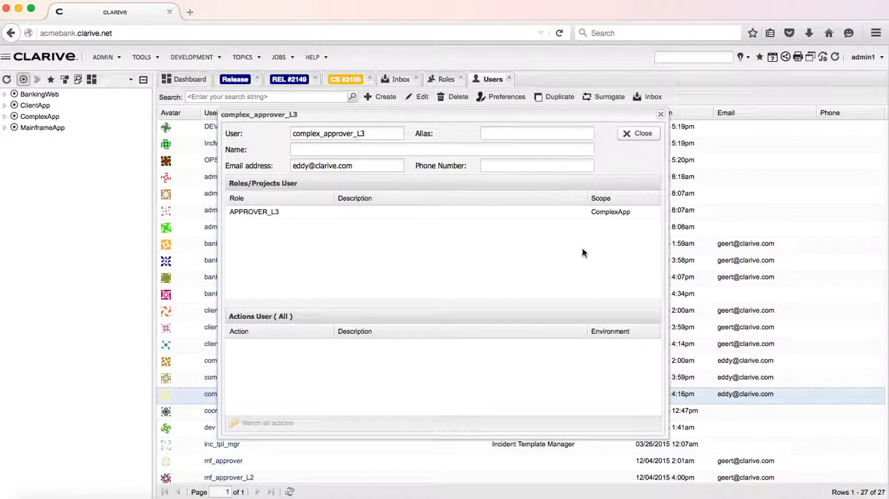
mouse_move(599, 253)
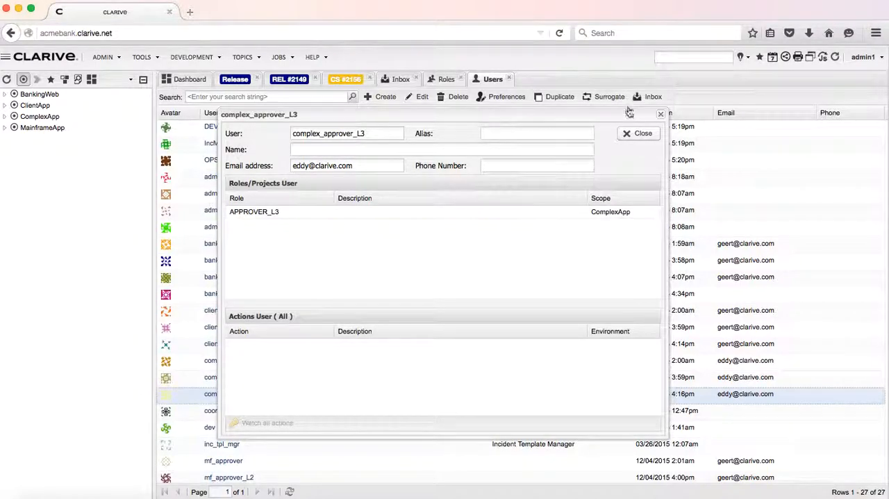
left_click(642, 133)
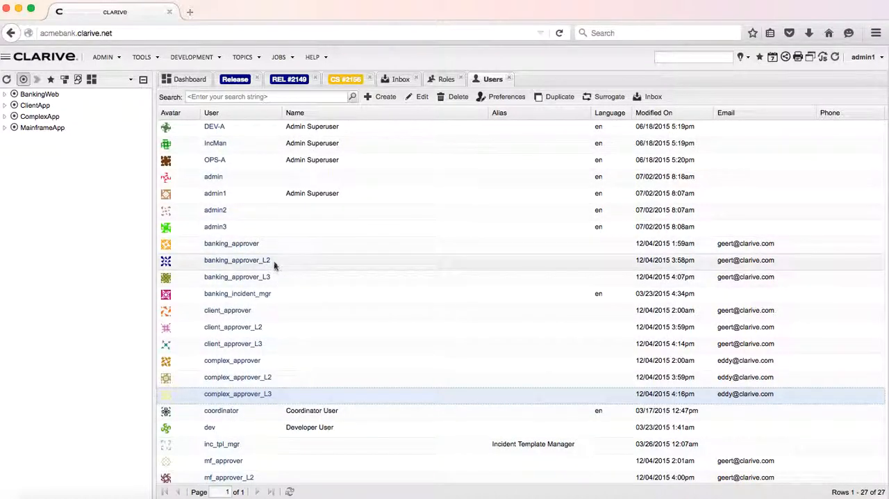
mouse_move(255, 326)
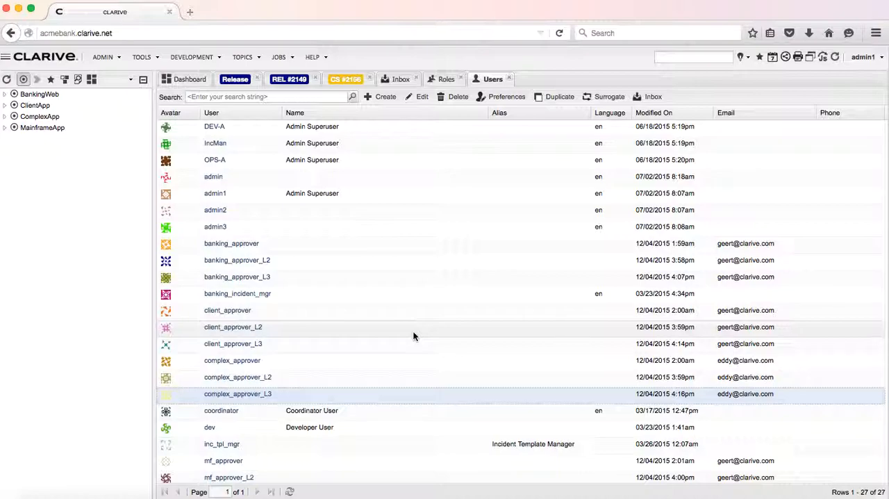
mouse_move(218, 234)
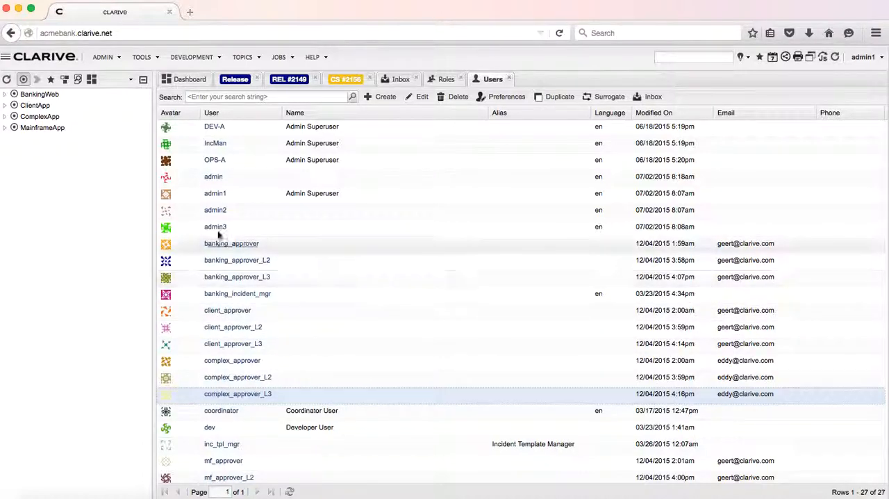